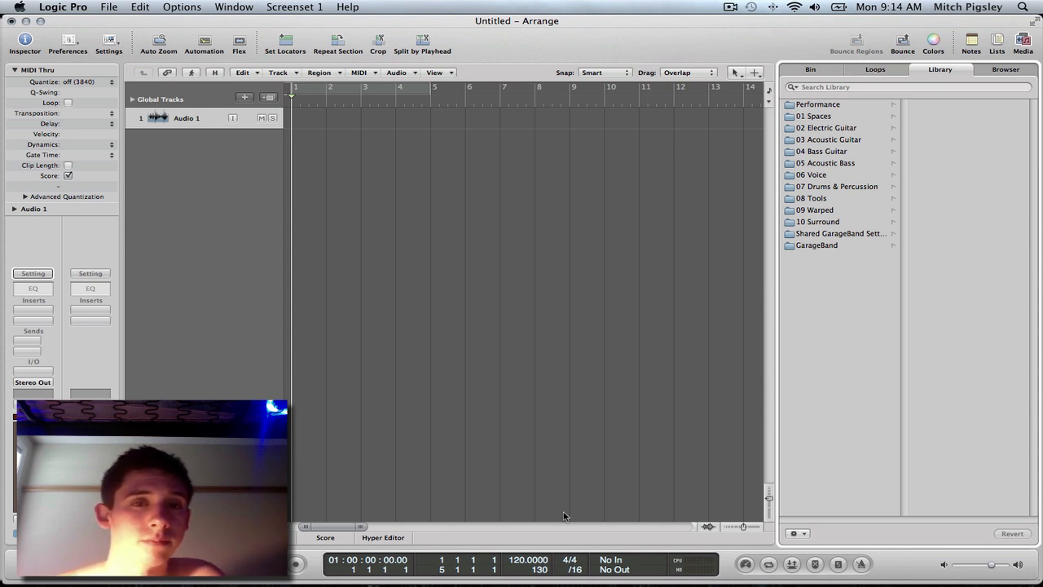
{"action": "mouse_move", "coordinate": [740, 282]}
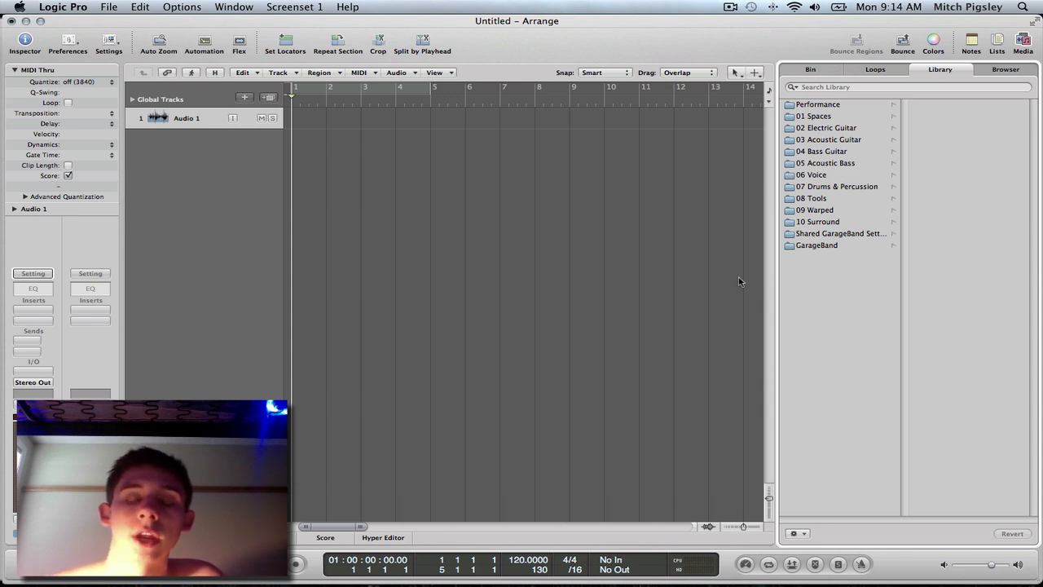
{"action": "mouse_move", "coordinate": [737, 297]}
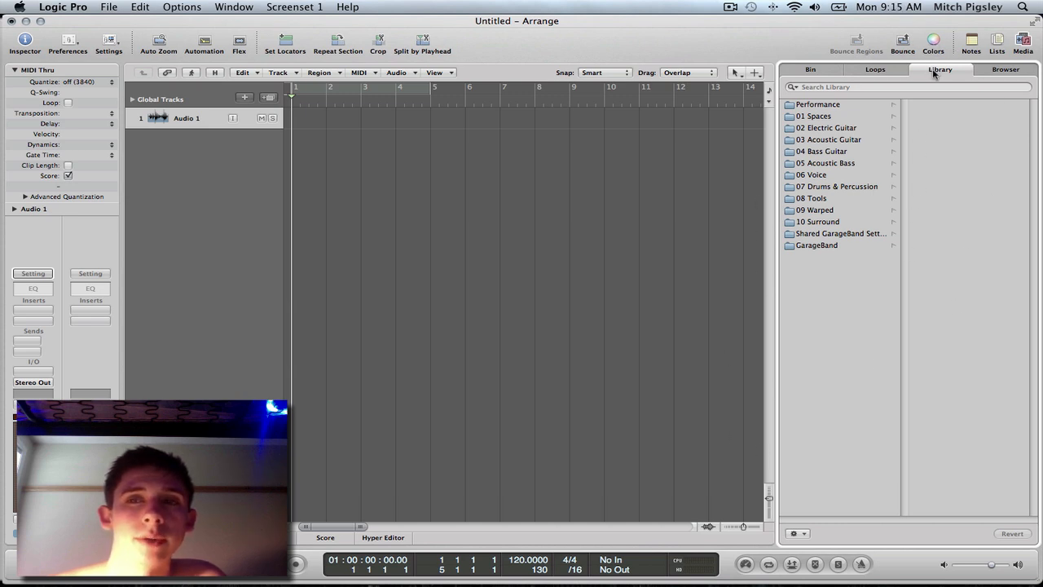
{"action": "mouse_move", "coordinate": [874, 185]}
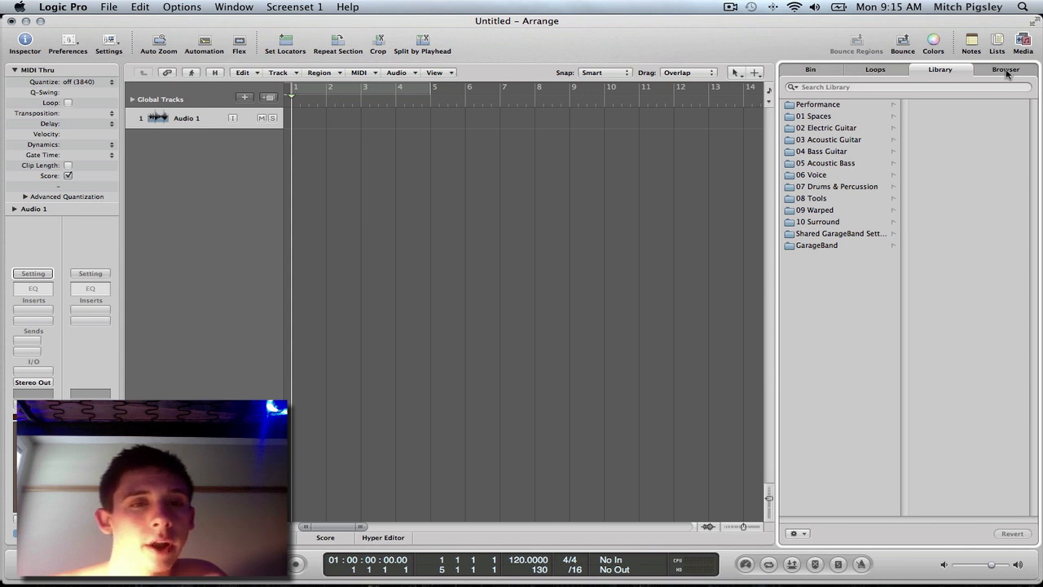
Step: Browse to the Songs folder on the FreeAgent Desktop Drive in the Browser
{"action": "left_click", "coordinate": [1004, 69]}
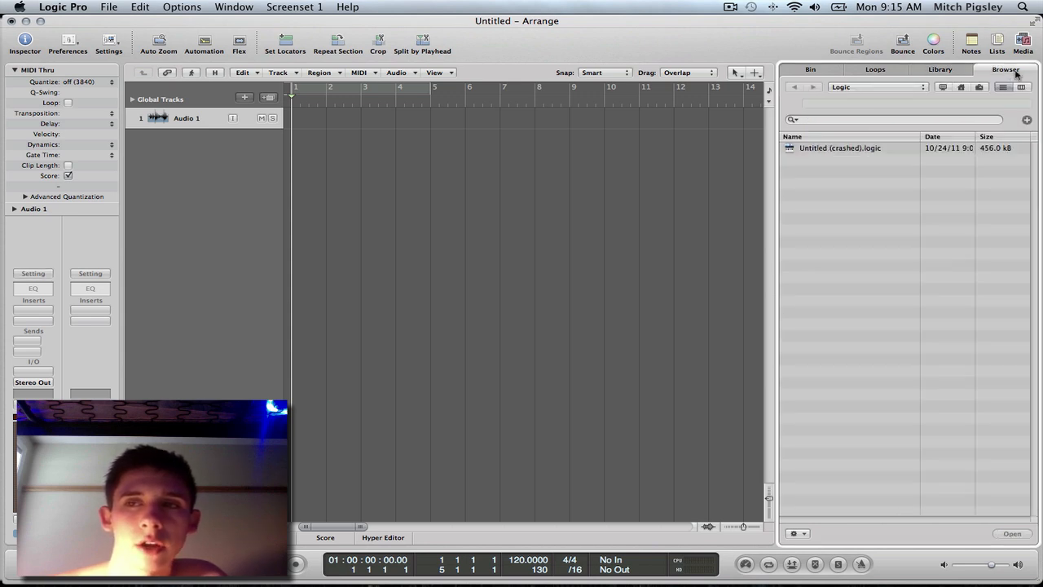
{"action": "left_click", "coordinate": [876, 88]}
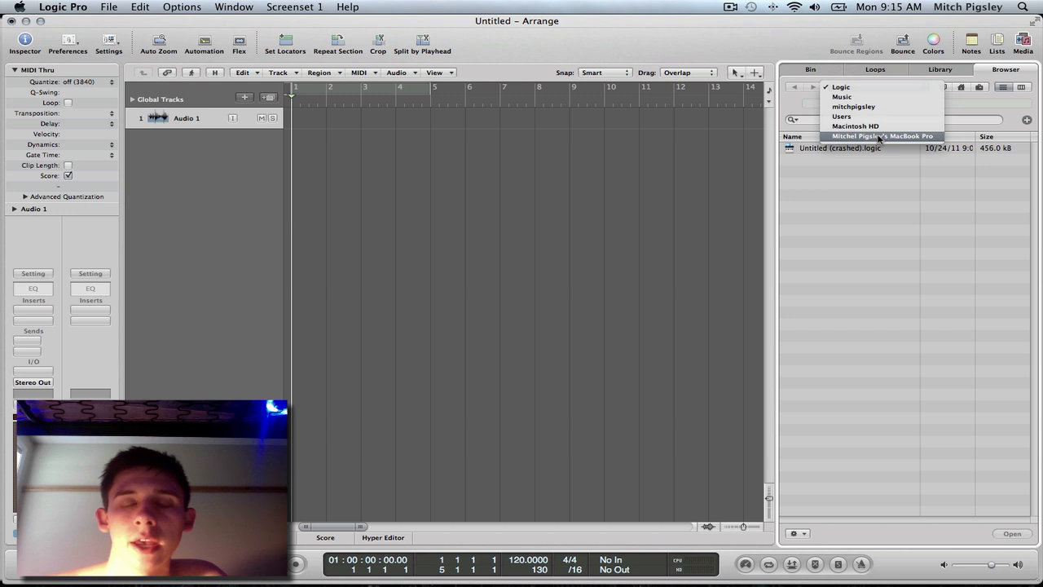
{"action": "left_click", "coordinate": [881, 136]}
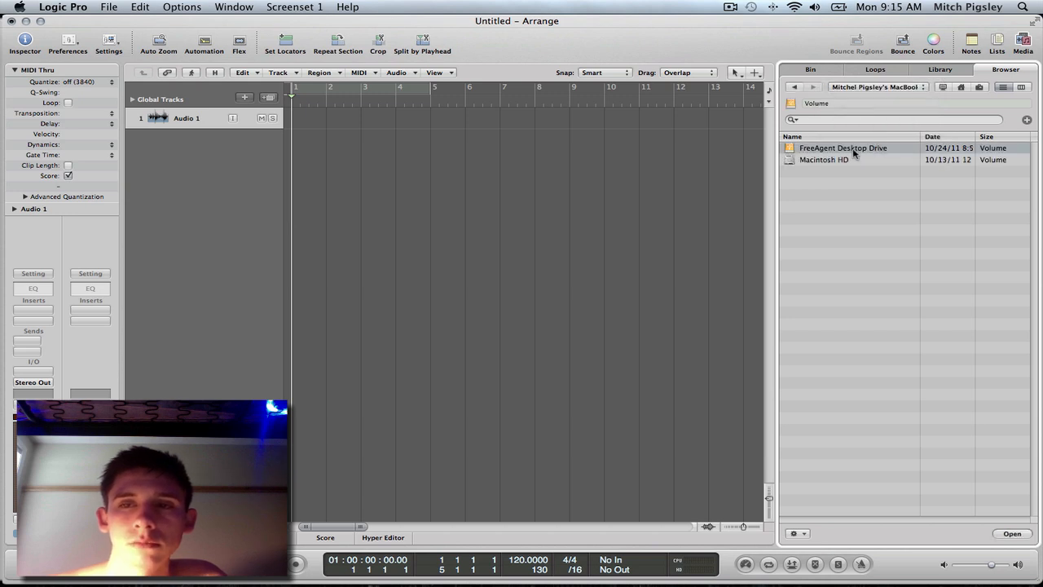
{"action": "double_click", "coordinate": [843, 148]}
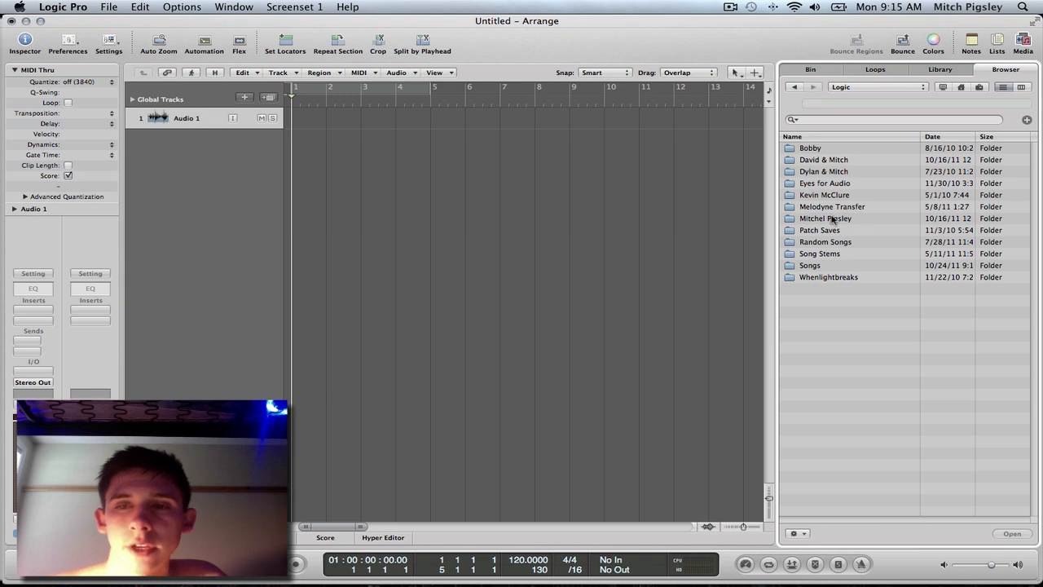
{"action": "left_click", "coordinate": [795, 87]}
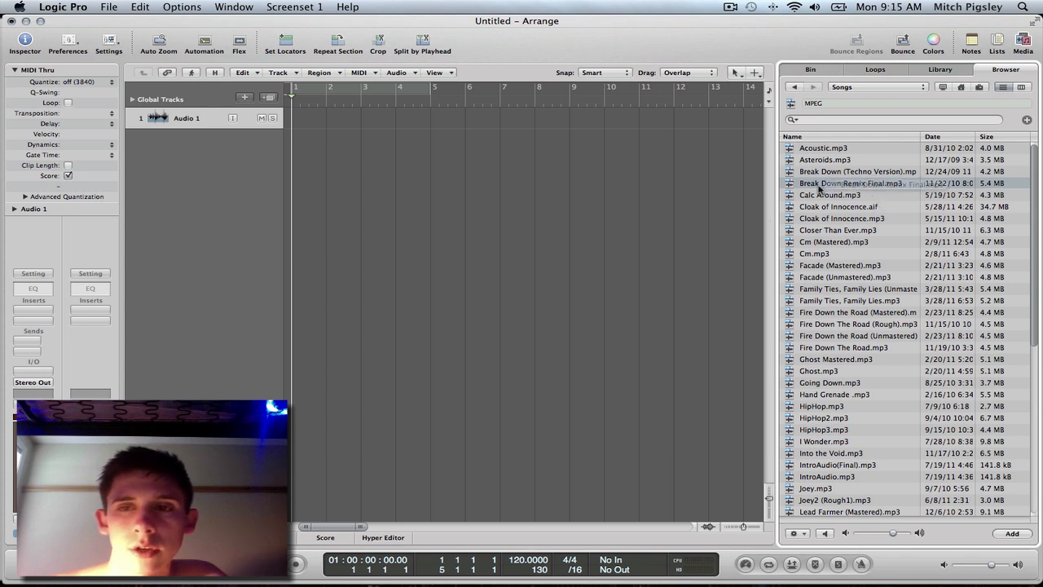
{"action": "left_click_drag", "start_coordinate": [851, 182], "coordinate": [530, 120]}
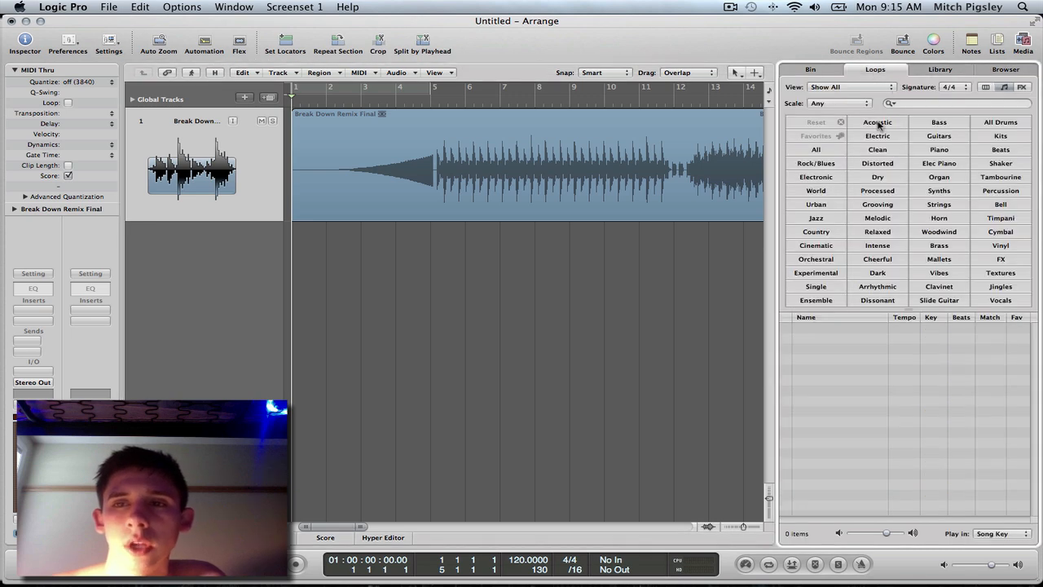
{"action": "mouse_move", "coordinate": [832, 238]}
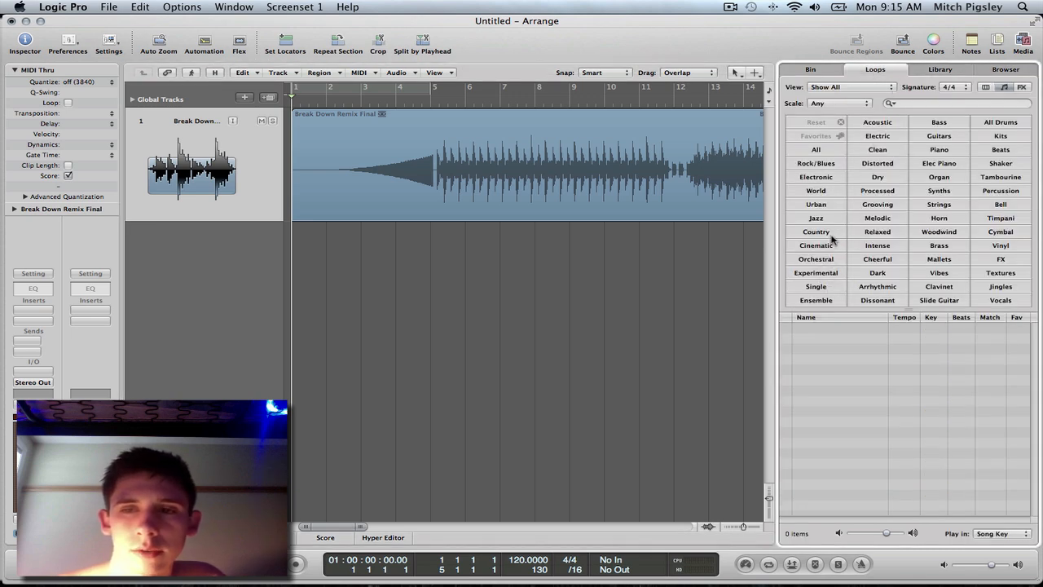
Step: Select the Rock/Blues keyword button in the Loops browser
{"action": "left_click", "coordinate": [816, 163]}
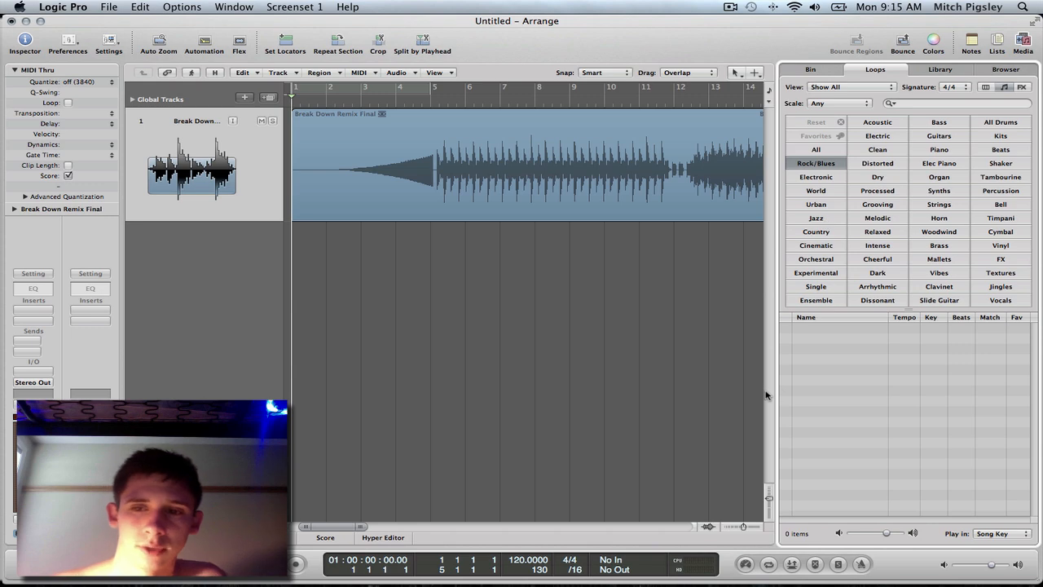